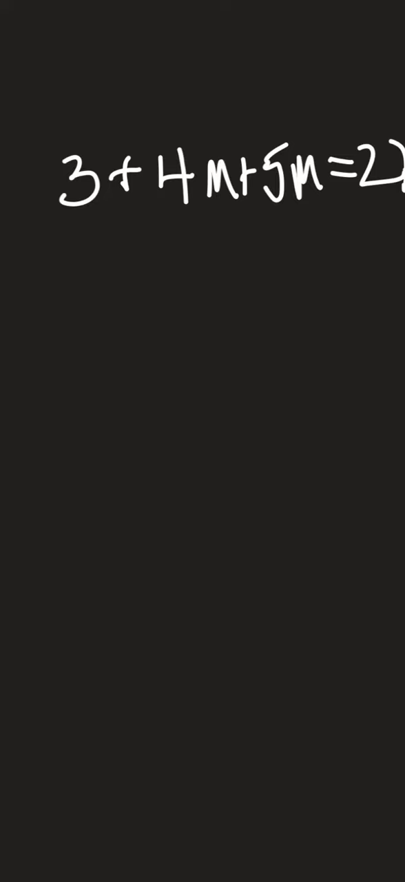
Finish the equation 3+4m+5m and write the combined line 3+9m with a red equals sign
left_click_drag(313, 248, 352, 265)
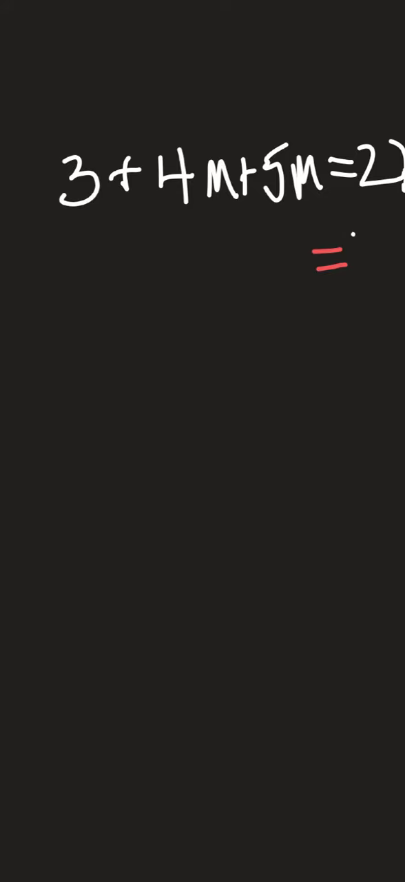
left_click_drag(358, 242, 375, 276)
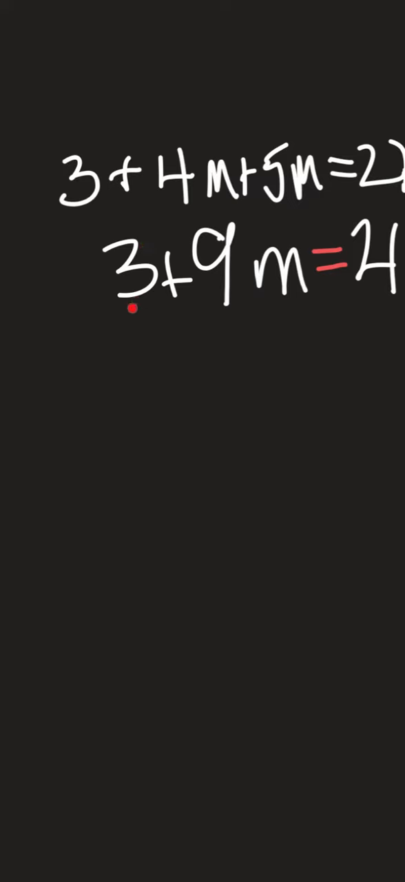
mouse_move(257, 290)
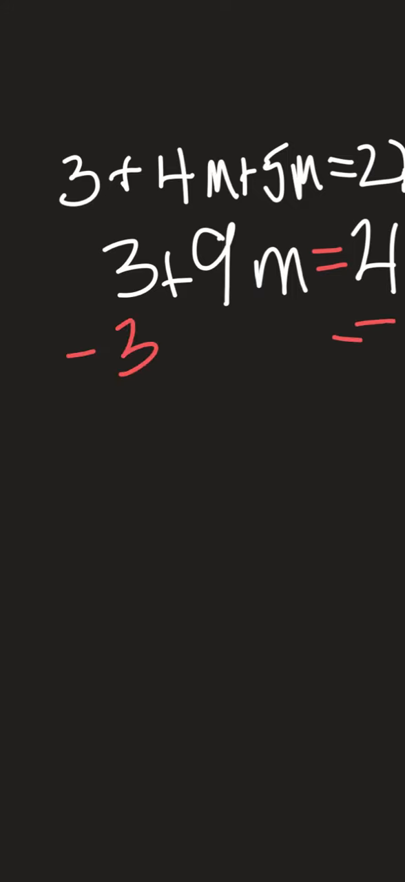
Write red −3 under both sides, cross out the left 3, and write 18 on the right
left_click_drag(104, 244, 159, 365)
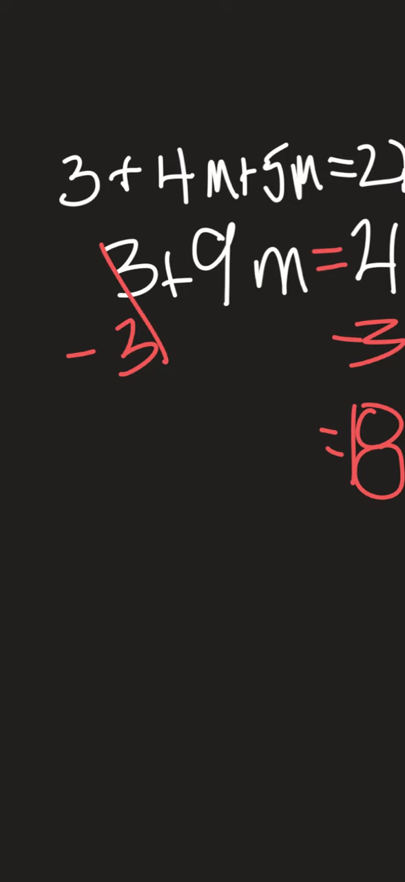
Draw a red arrow down to 9m and a blue fraction bar under it
left_click_drag(241, 331, 238, 407)
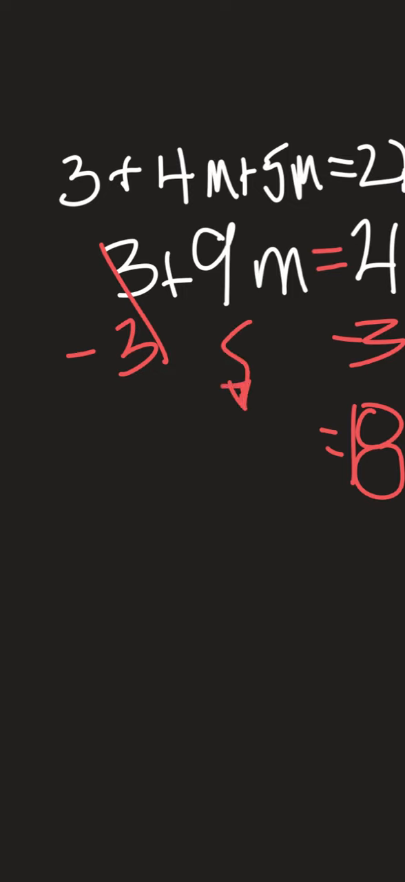
left_click_drag(237, 365, 241, 407)
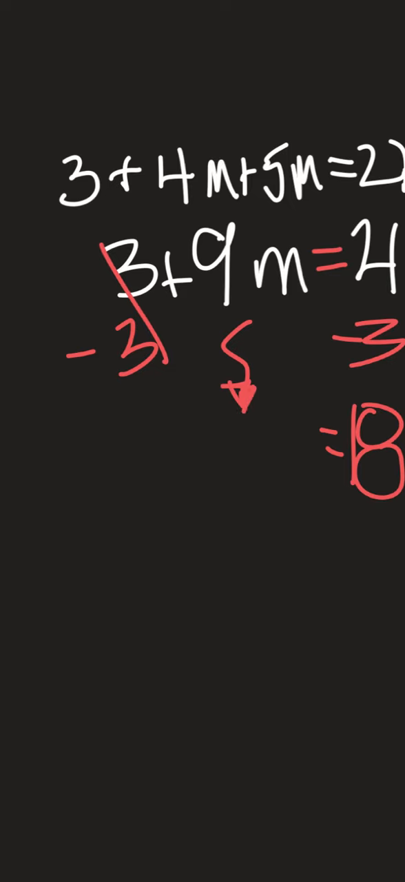
left_click_drag(207, 448, 248, 482)
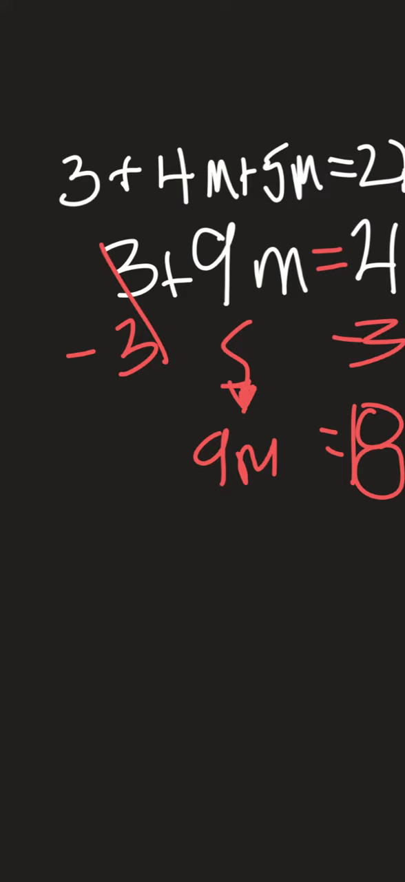
left_click_drag(200, 503, 276, 496)
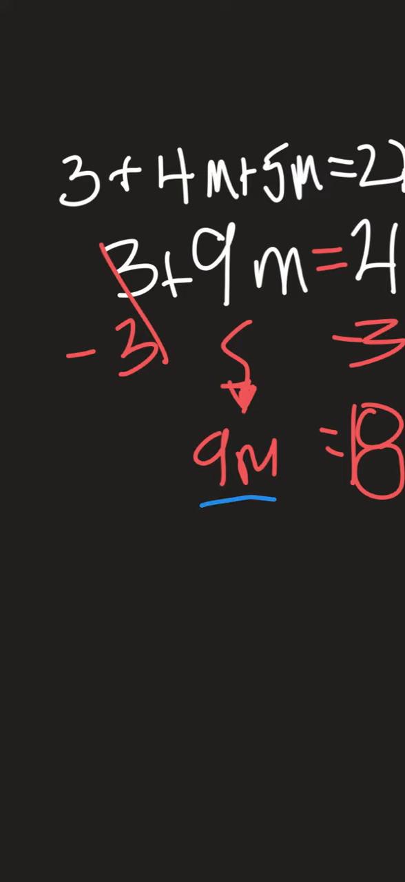
Write blue 9 divisors under 9m and 18, then begin m = below
left_click_drag(338, 514, 400, 513)
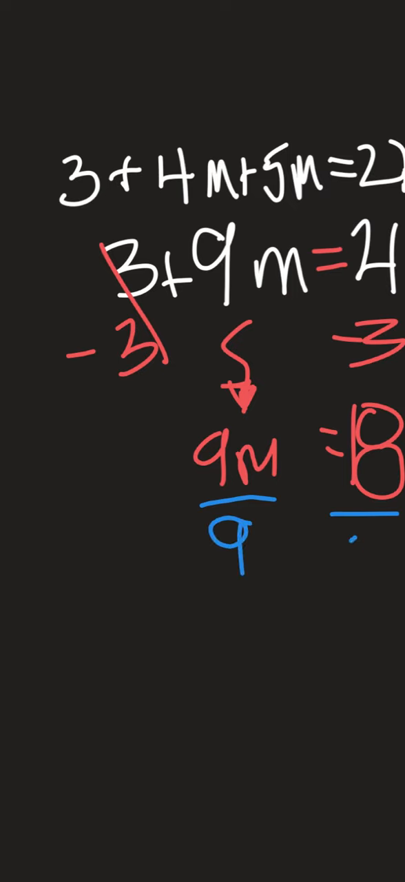
type("9")
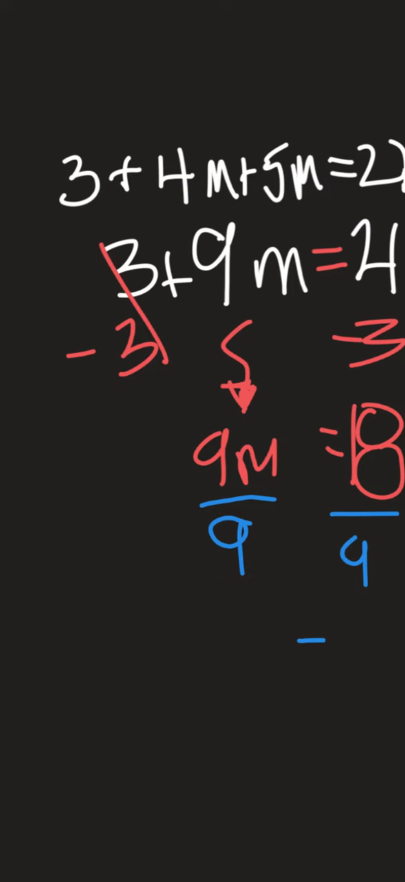
type("N=")
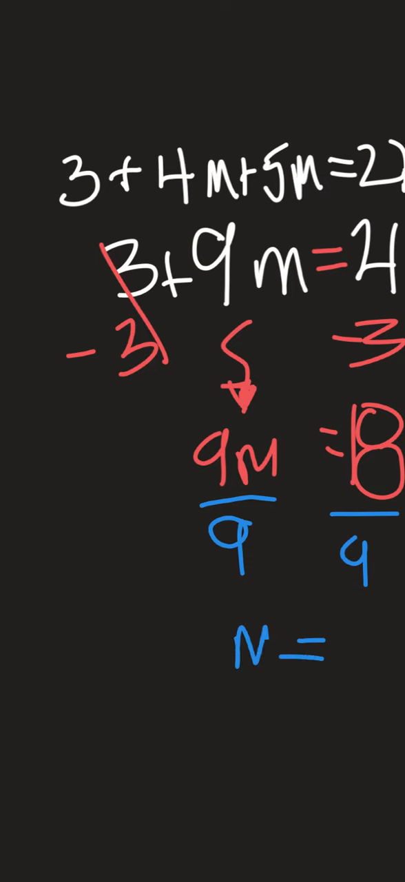